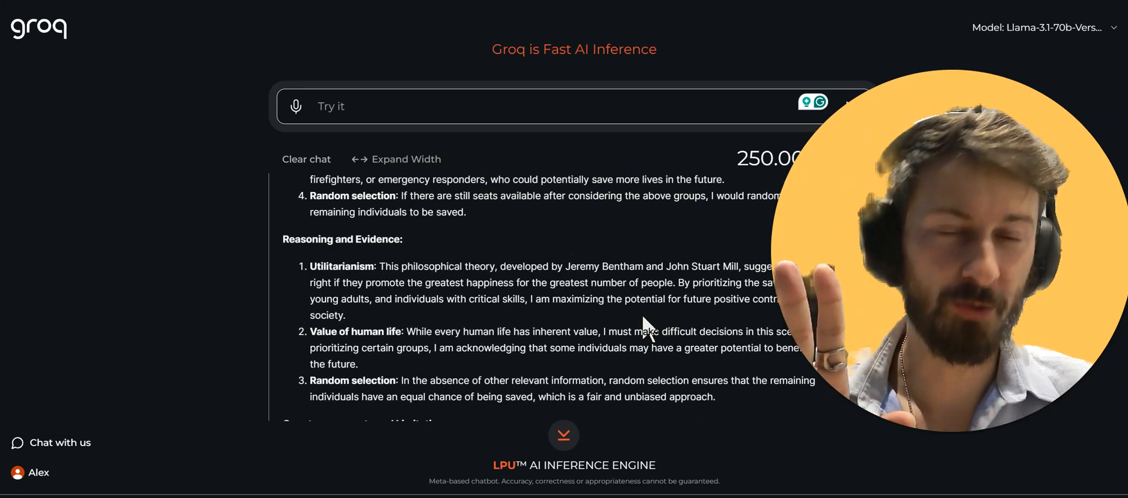
Ask for a detailed description of photosynthesis, from light absorption to carbon fixation, and read the reply
scroll(down, 3)
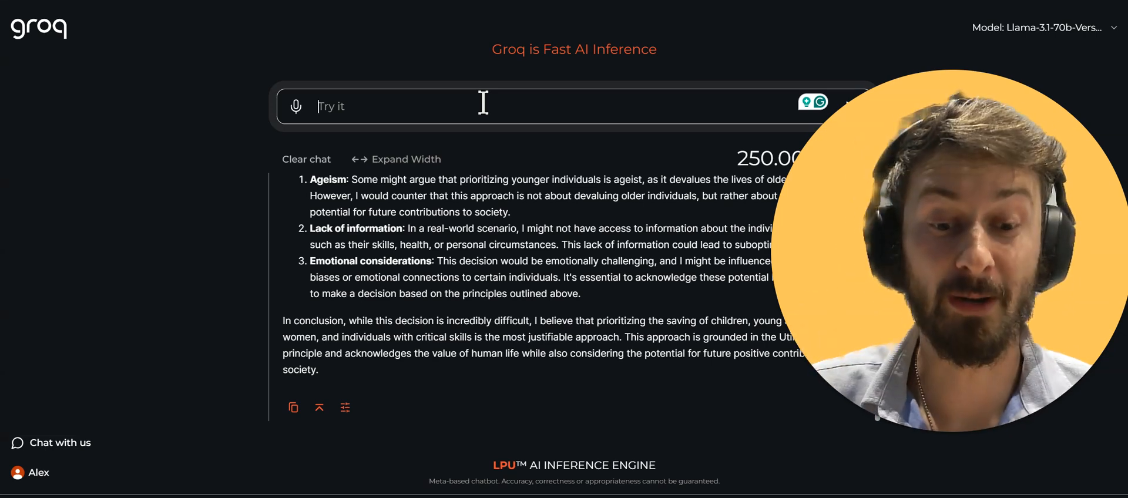
text(/)
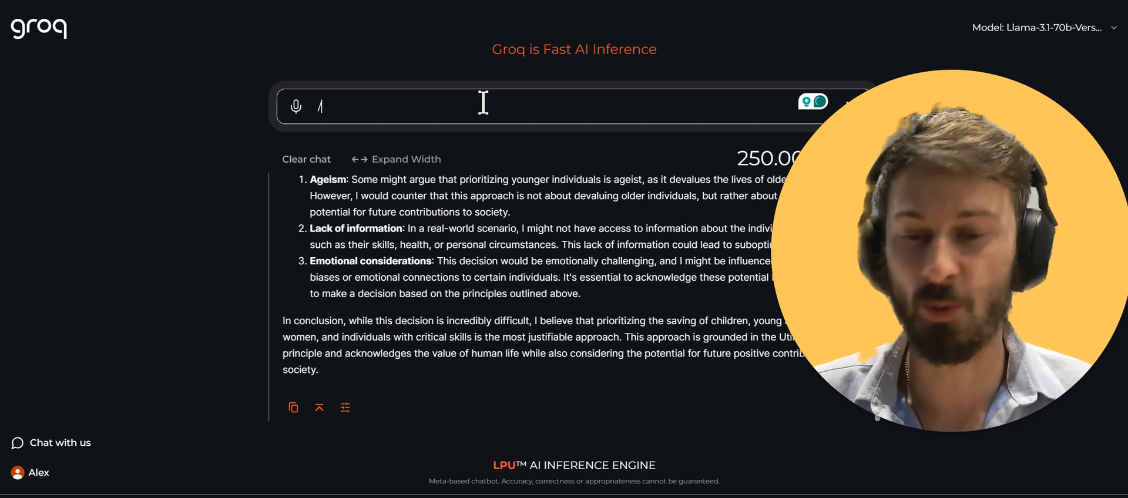
text(Describe the process of photosynthesis in detail, from light absorption to carbon fixation. How do plants adapt this process in different environmental conditions, and what are the implications for global carbon cycles and climate change?)
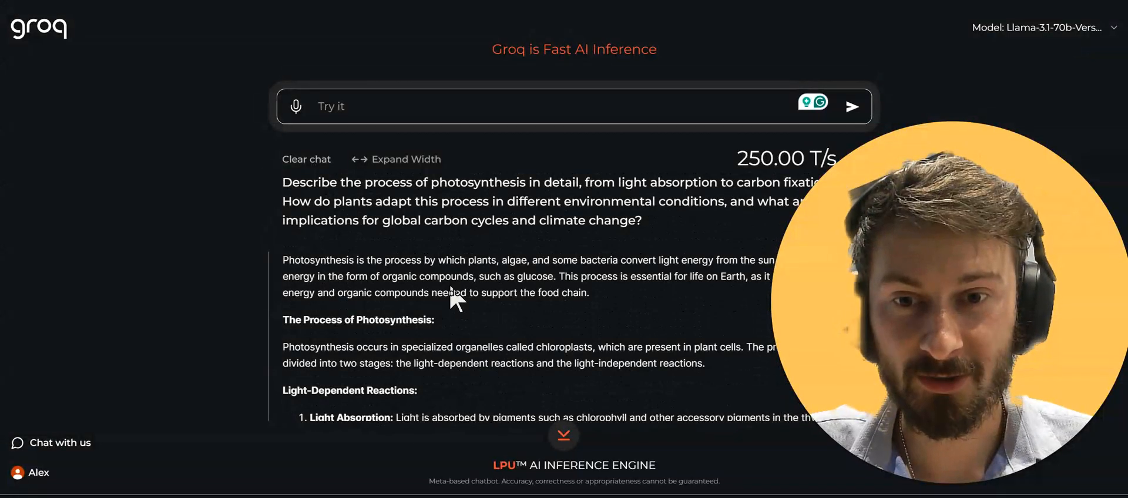
scroll(down, 3)
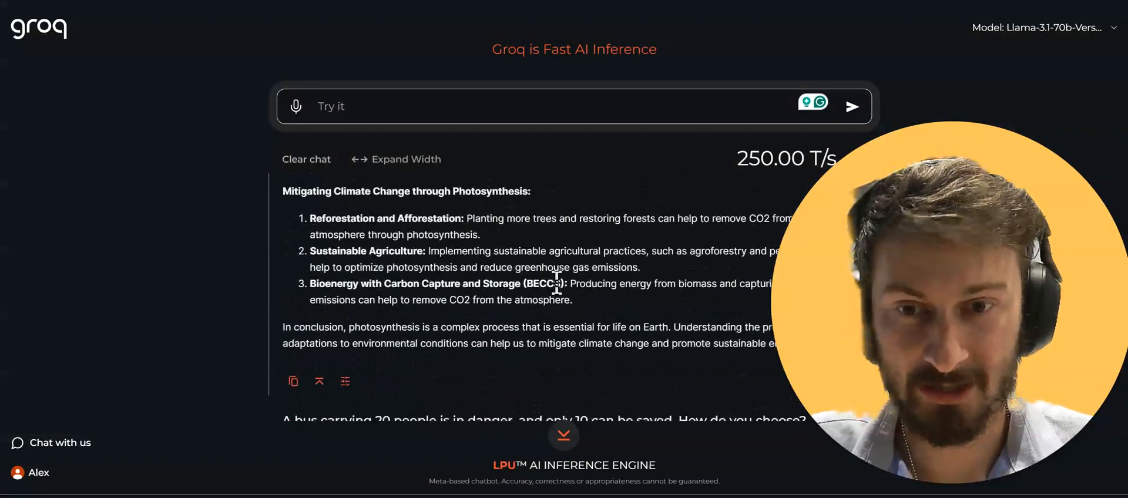
click(442, 106)
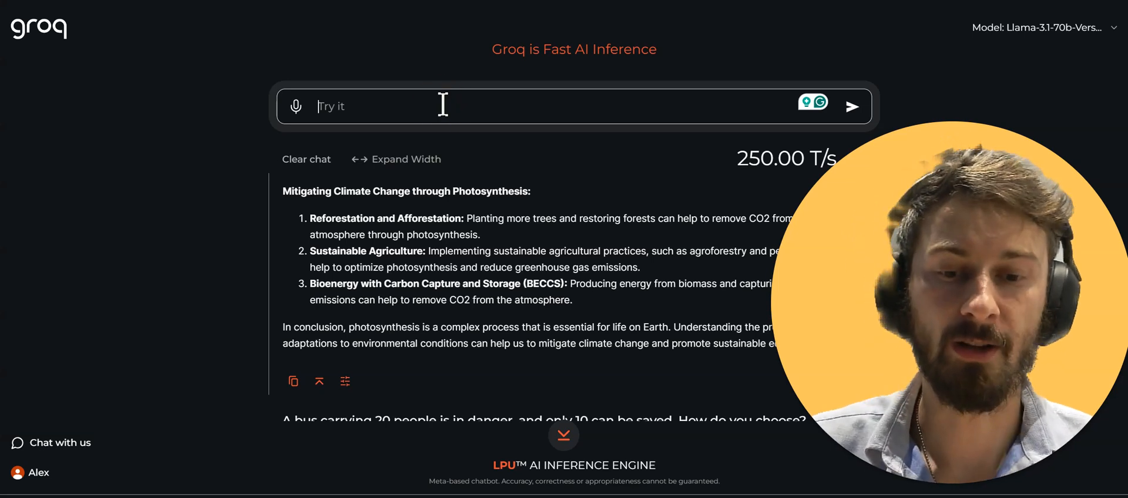
Submit the Clockwork City prompt and scroll through the Detective Emilia Stone story
text(The Clockwork City: Imagine a city where every building, street, and citizen is intricately connected through a vast network of gears, pulleys, and cogs. Write about a detective investigating a mysterious crime in this clockwork metropolis.)
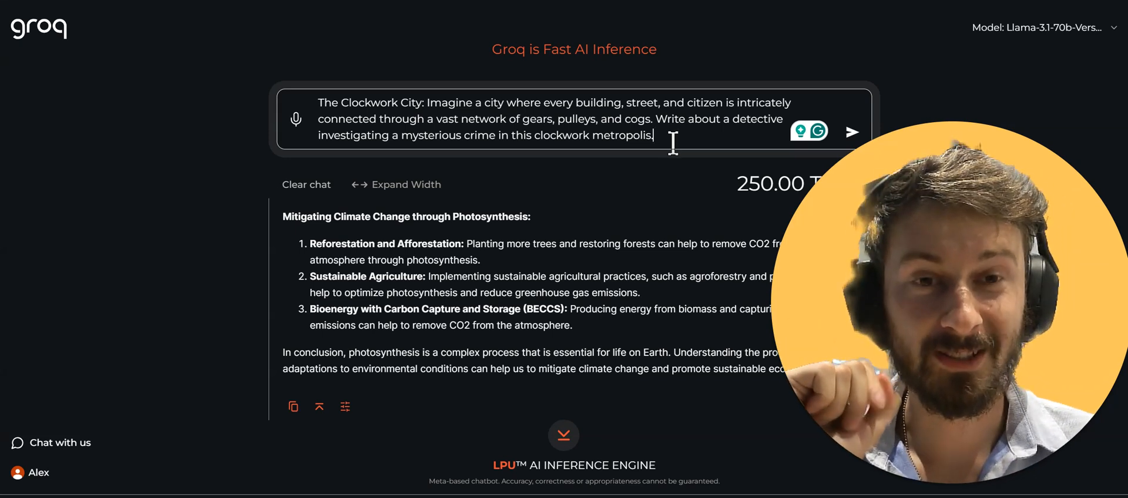
click(852, 131)
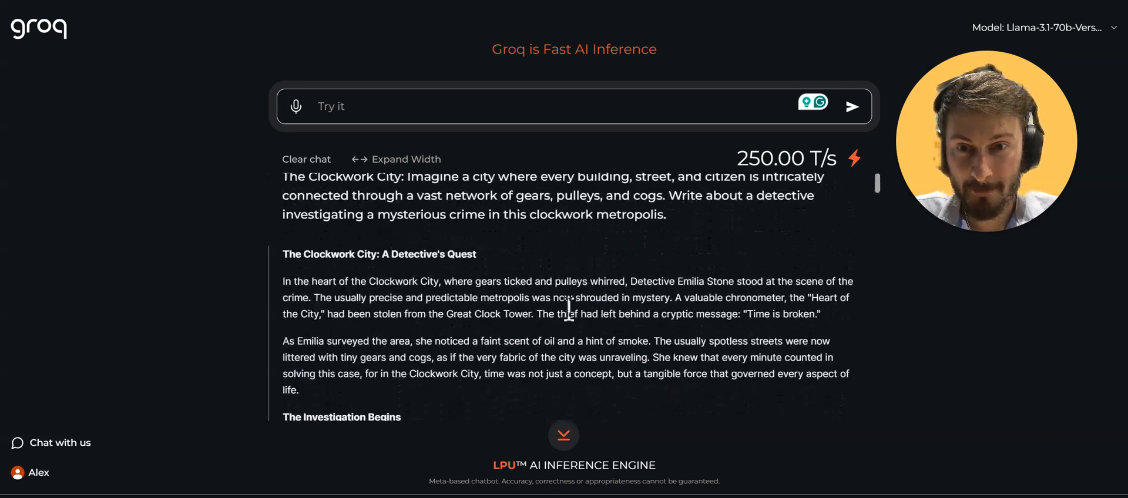
scroll(down, 3)
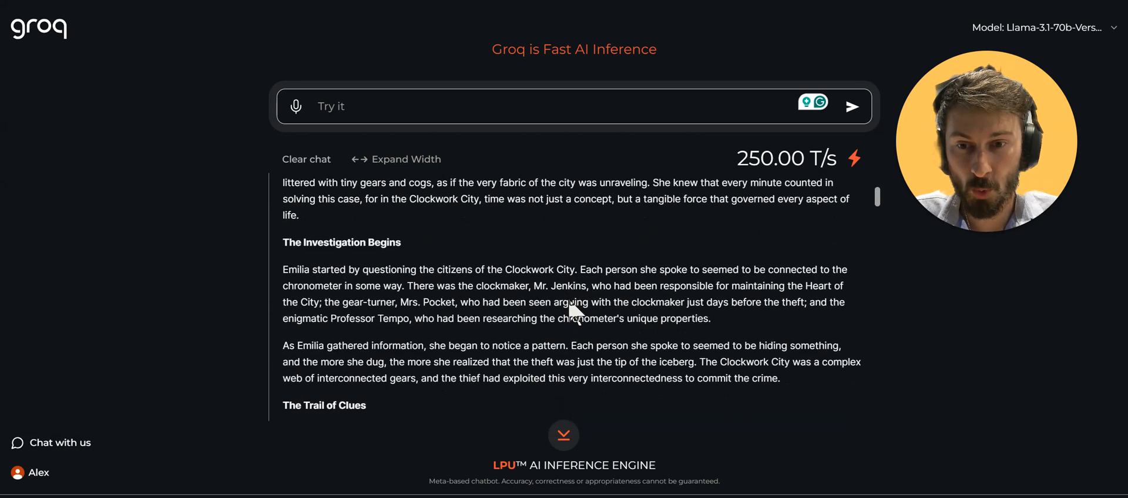
scroll(down, 3)
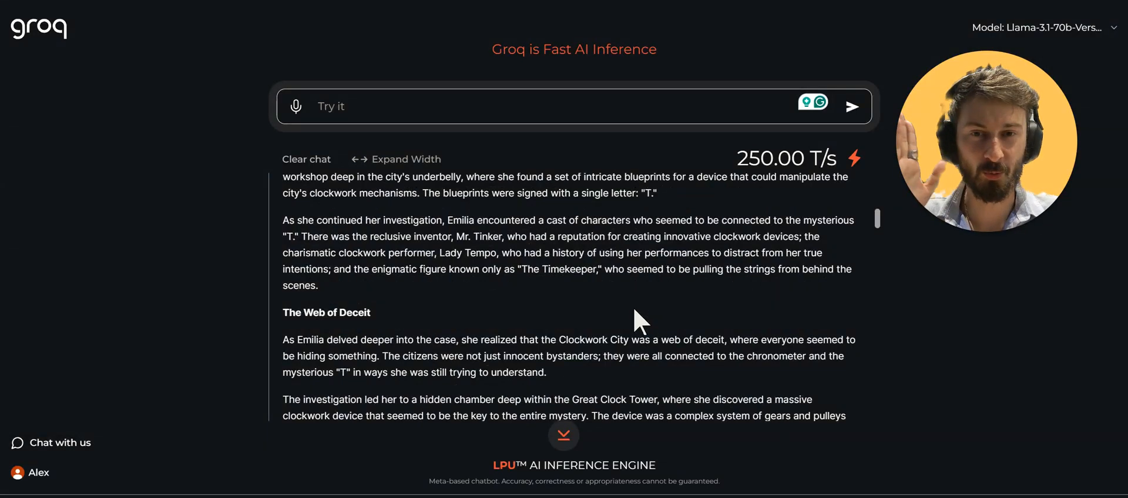
mouse_move(641, 299)
text(/)
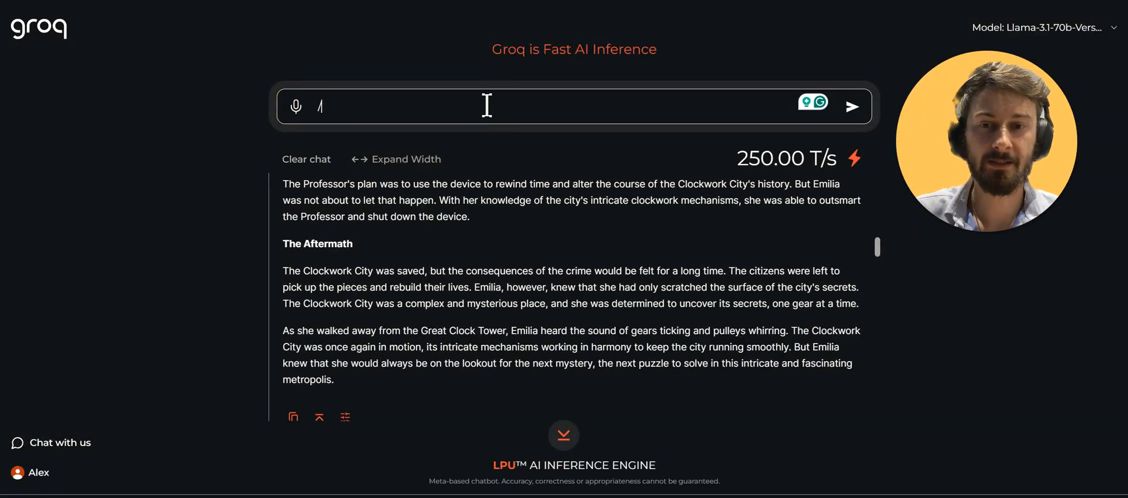
Submit the misinformation-spread prediction system design prompt and scroll through the answer
text(Design a system that can accurately predict the spread of misinformation on social media platforms. Consider factors like content, user engagement, network structure, and historical data. What are the technical challenges involved, and how would you evaluate the effectiveness of your system?)
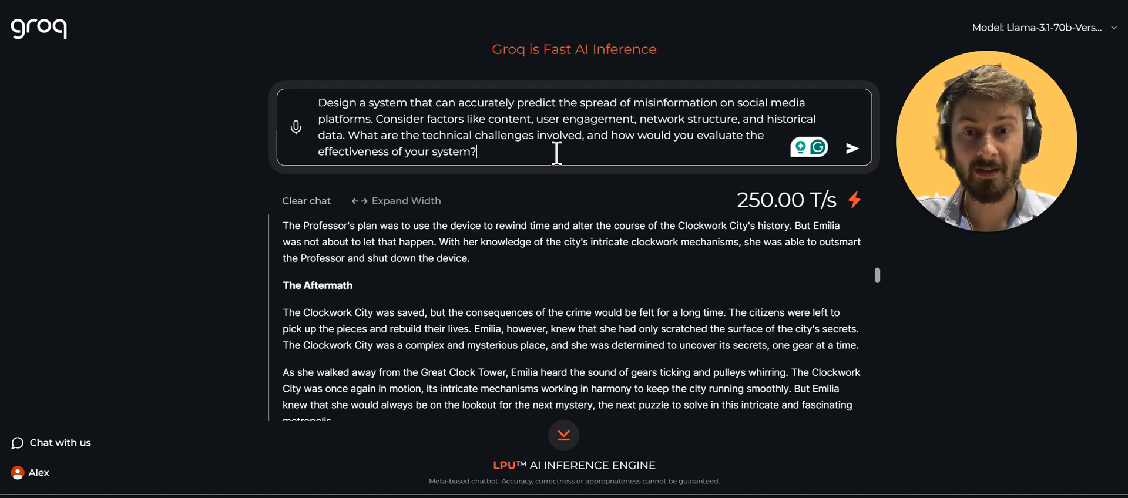
click(852, 148)
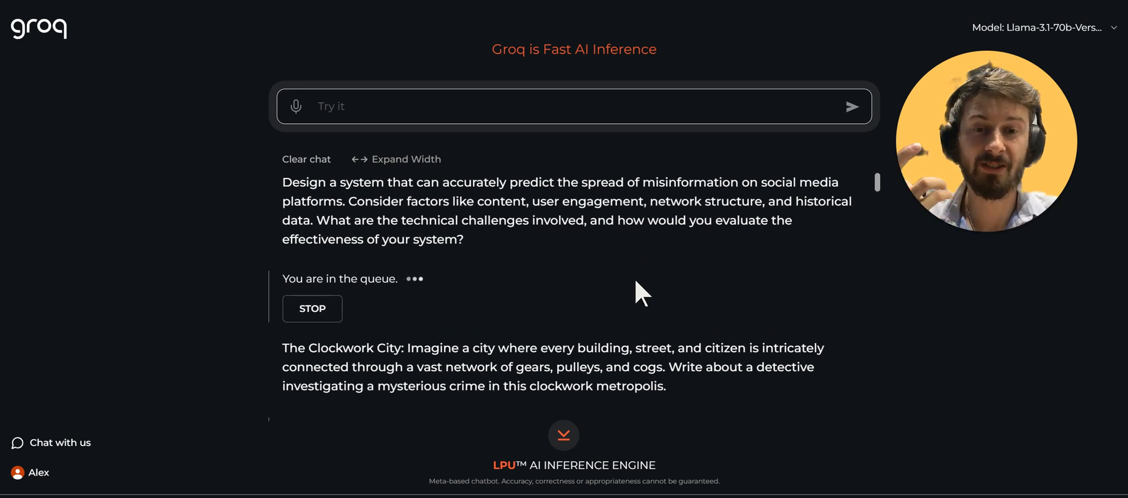
mouse_move(590, 270)
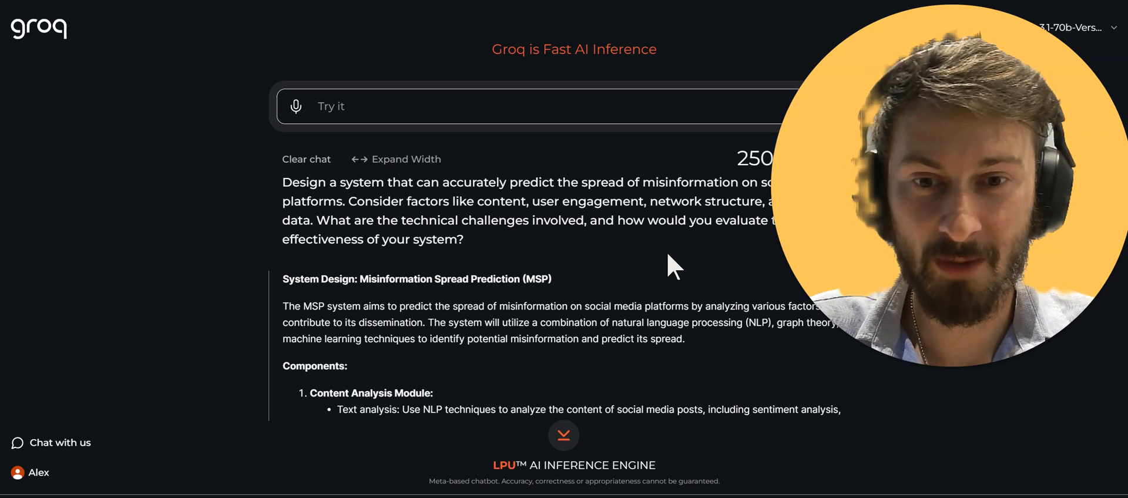
scroll(down, 3)
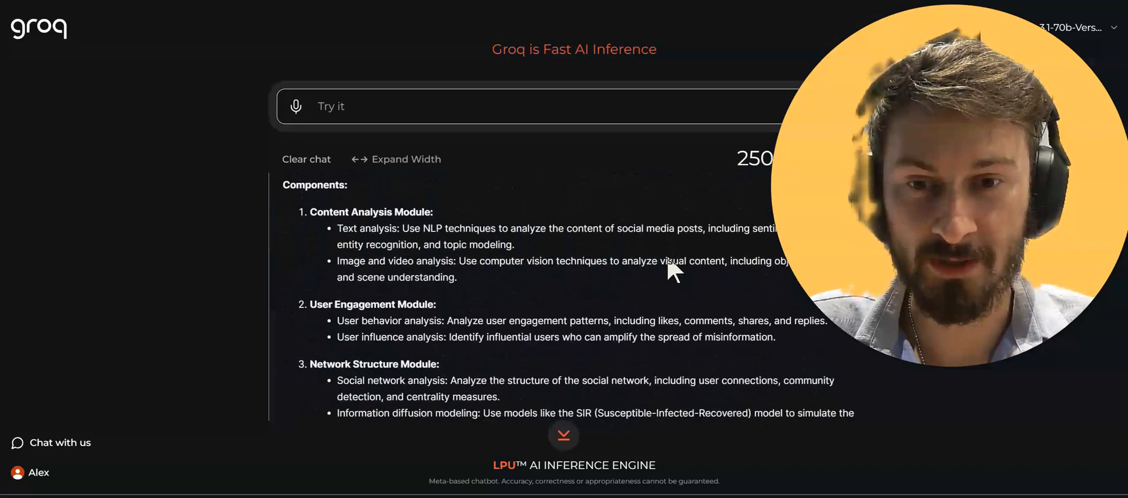
scroll(down, 3)
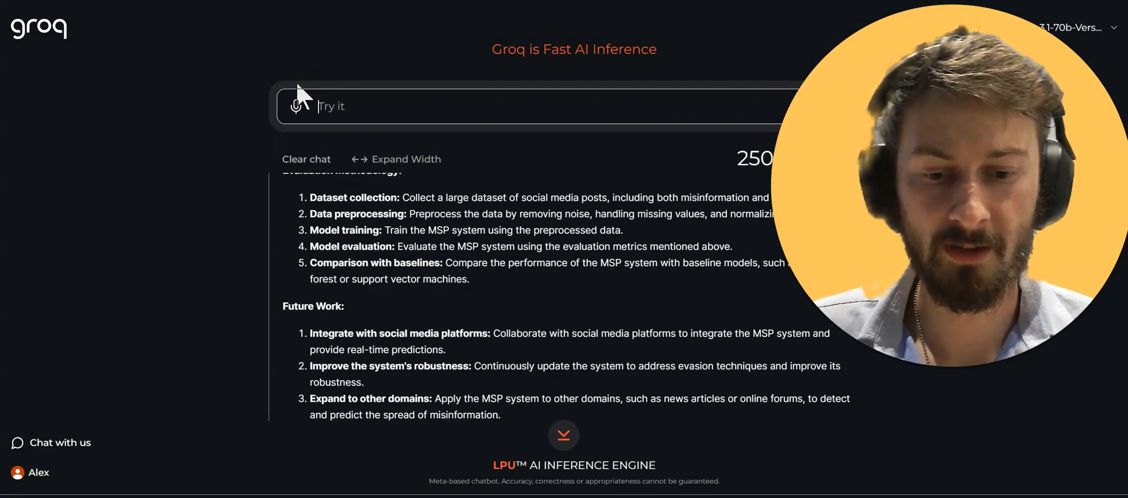
Ask which is bigger, 9.11 or 9.9, and scroll to the reasoning's conclusion
text(Which one is bigger? 9.11 or 9.9? Explain your reasoning.)
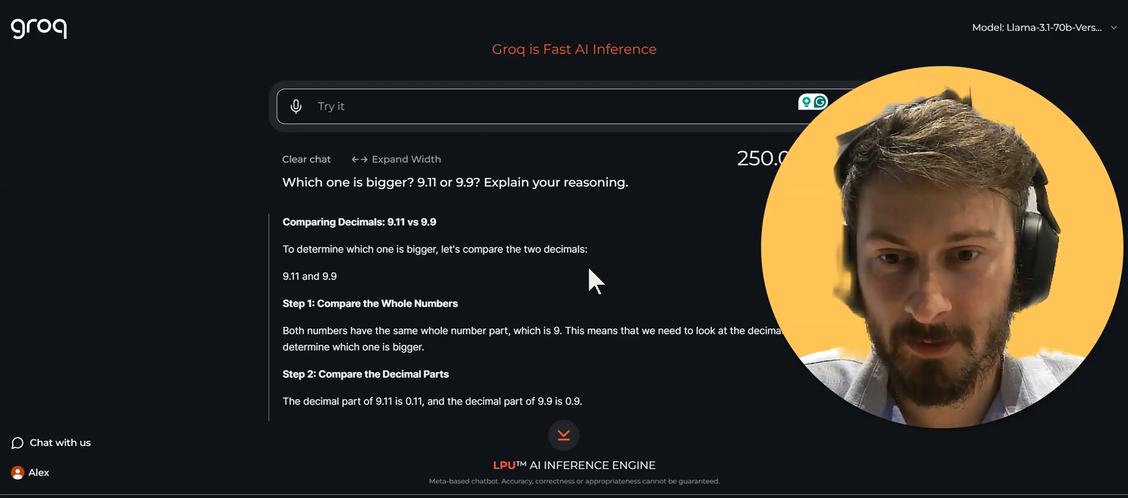
scroll(down, 3)
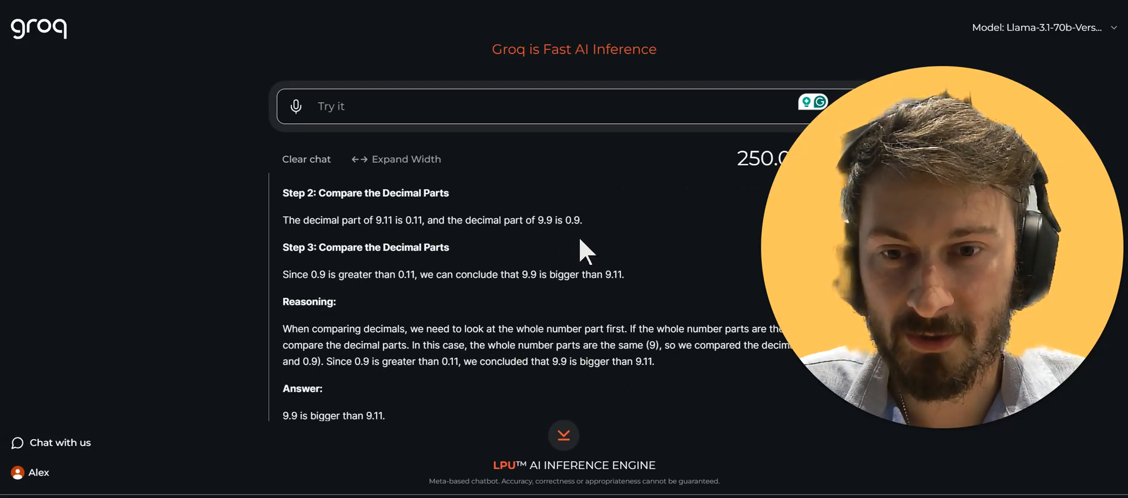
scroll(down, 3)
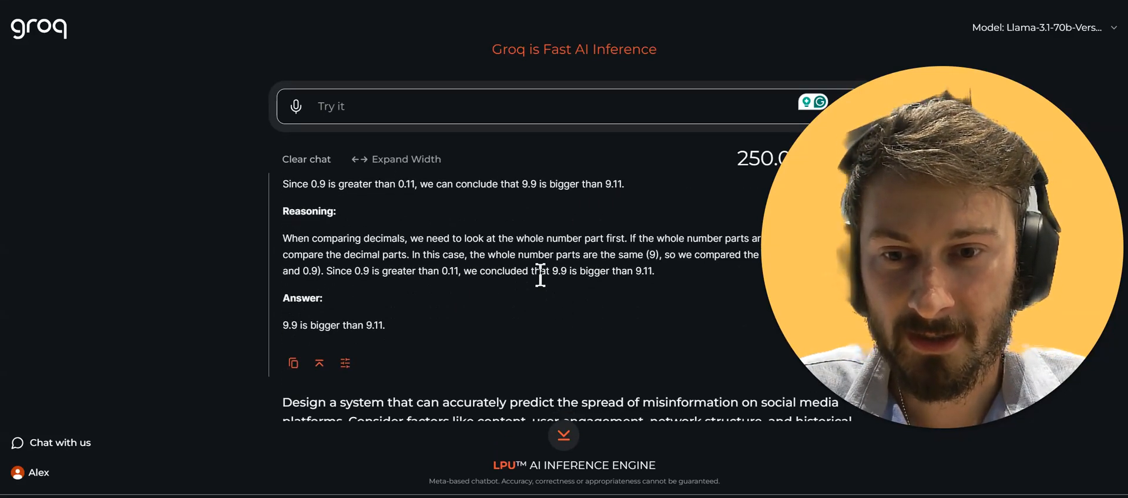
mouse_move(452, 316)
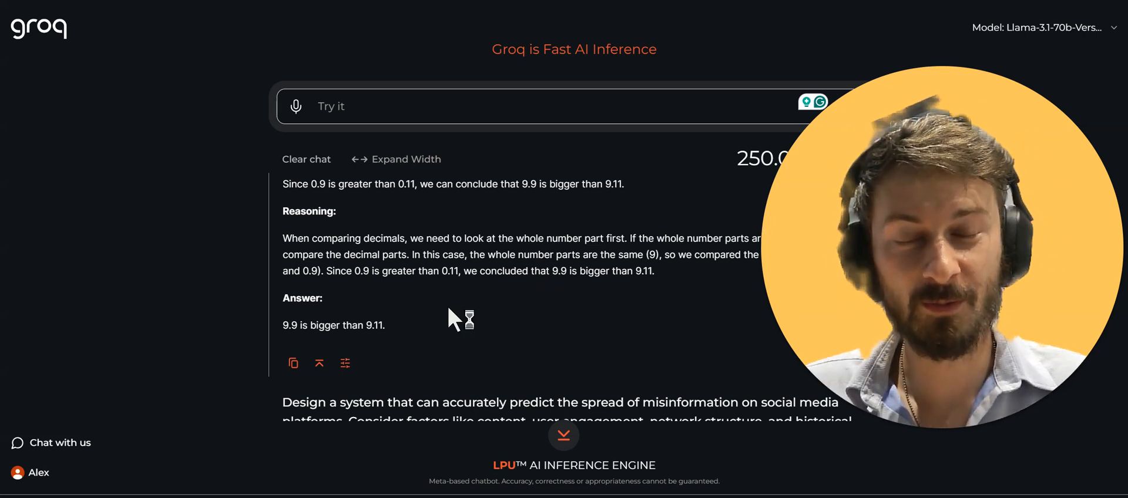
mouse_move(481, 293)
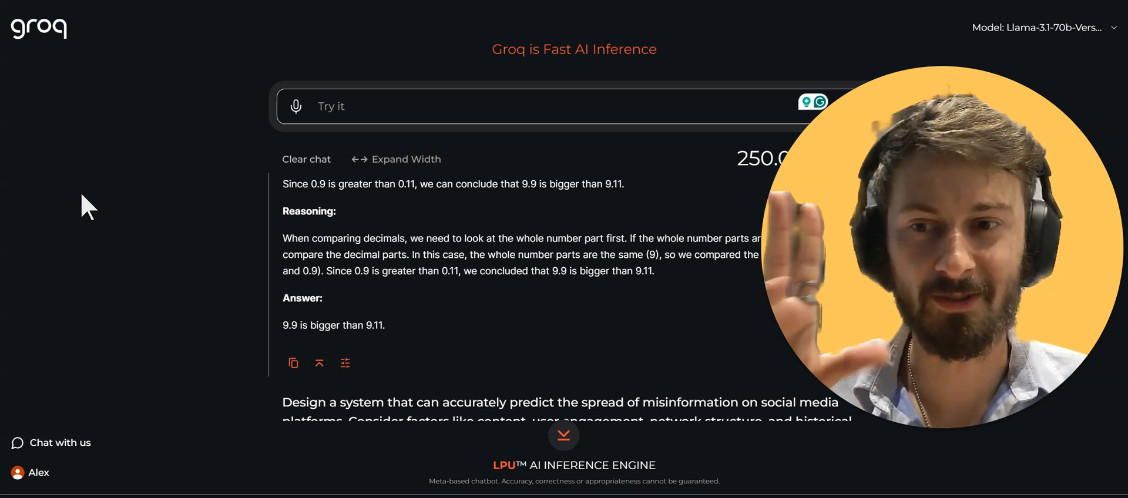
mouse_move(157, 266)
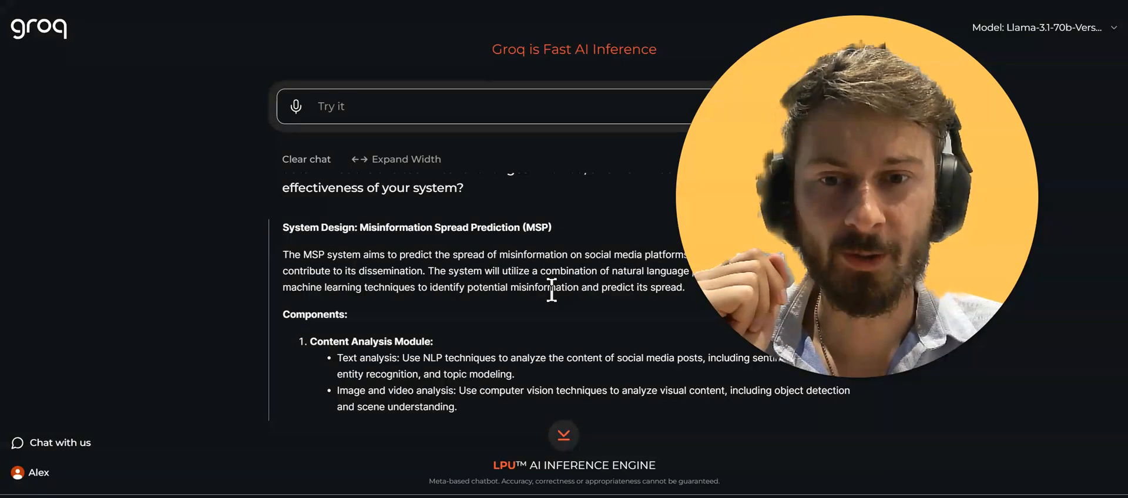
mouse_move(590, 308)
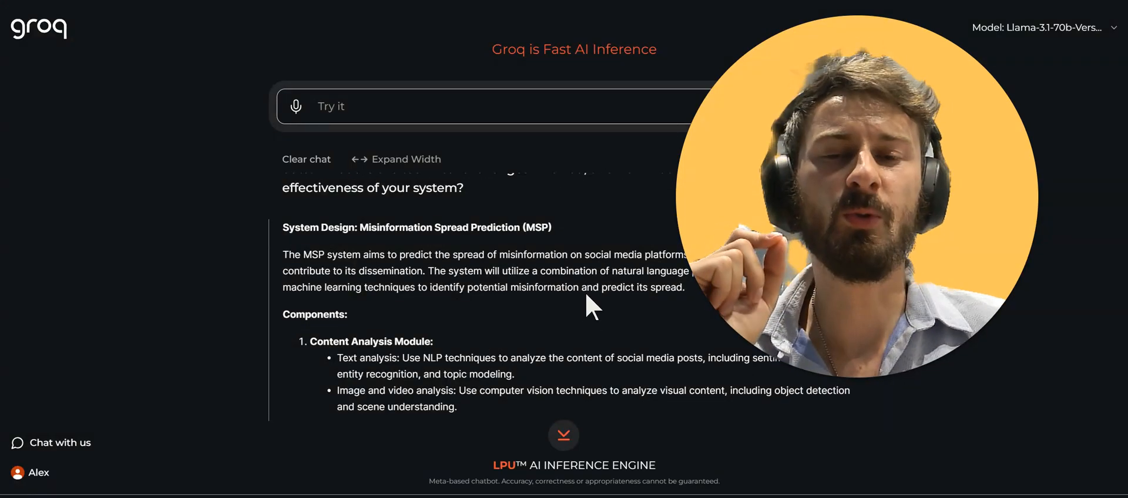
mouse_move(589, 341)
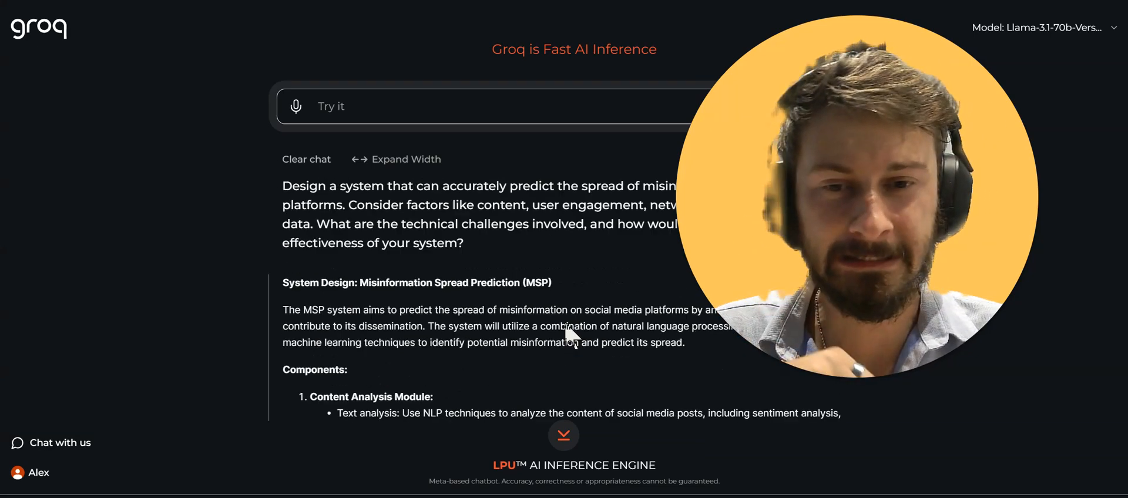
Scroll the misinformation prediction answer through its components and technical challenges
scroll(down, 3)
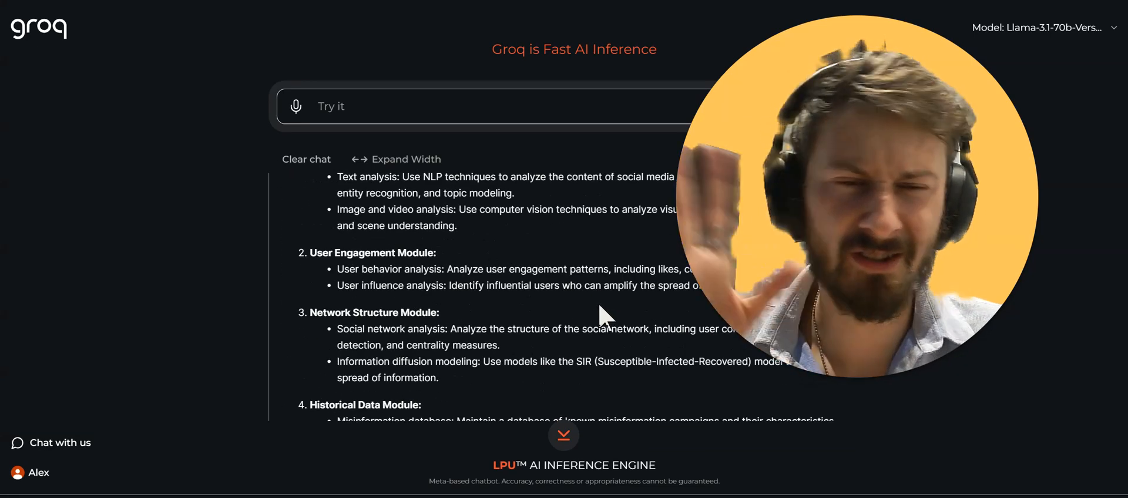
scroll(down, 3)
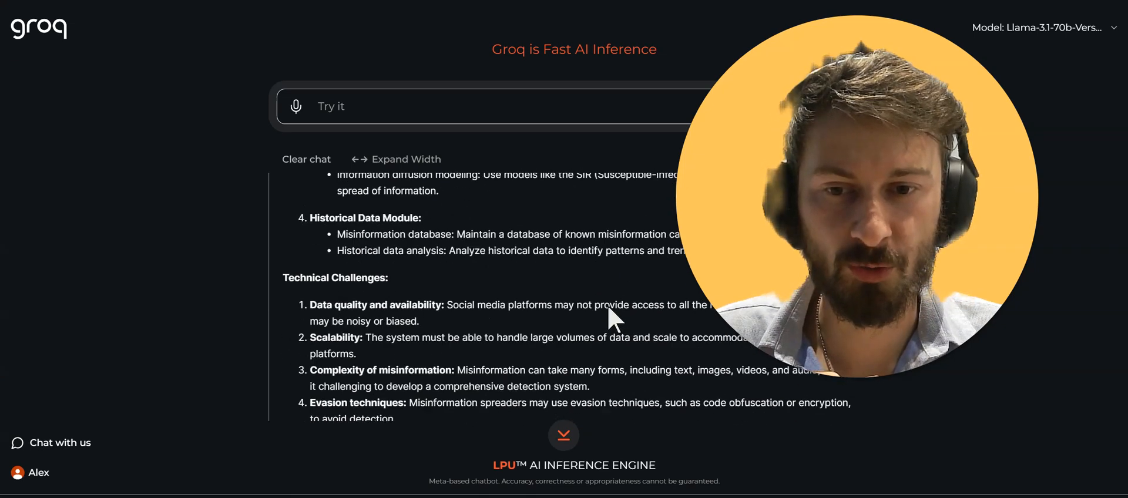
scroll(down, 3)
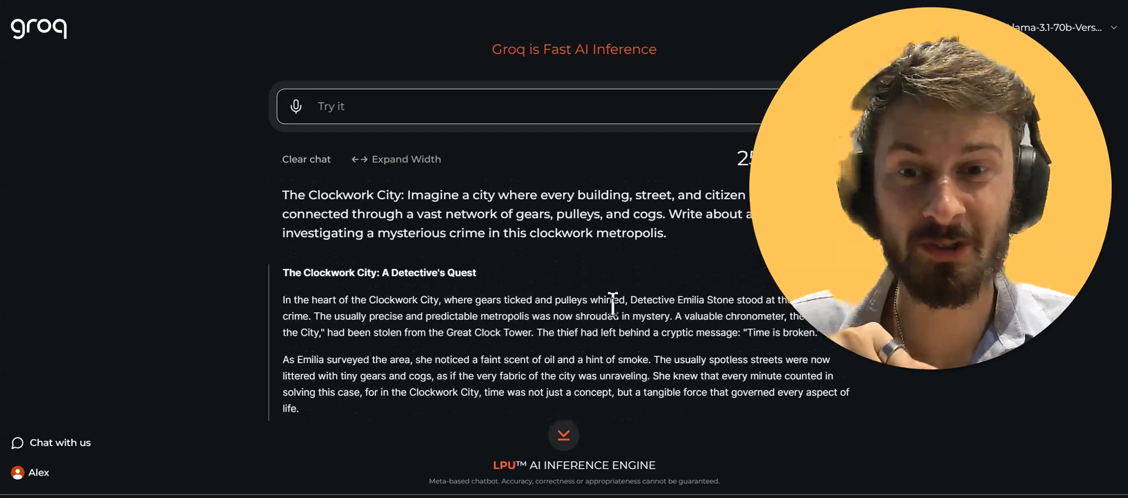
Scroll the Clockwork City story down to its Aftermath section
scroll(down, 3)
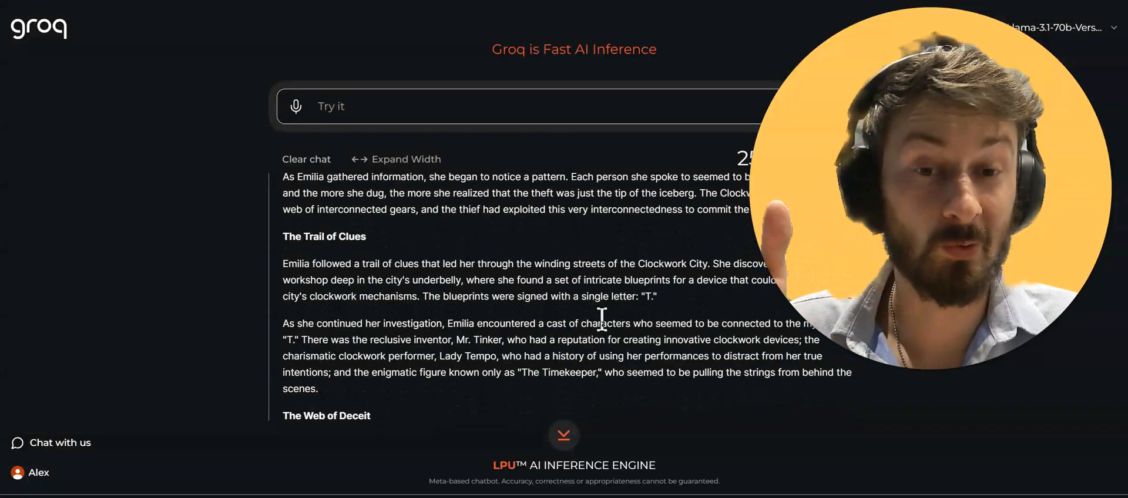
scroll(down, 3)
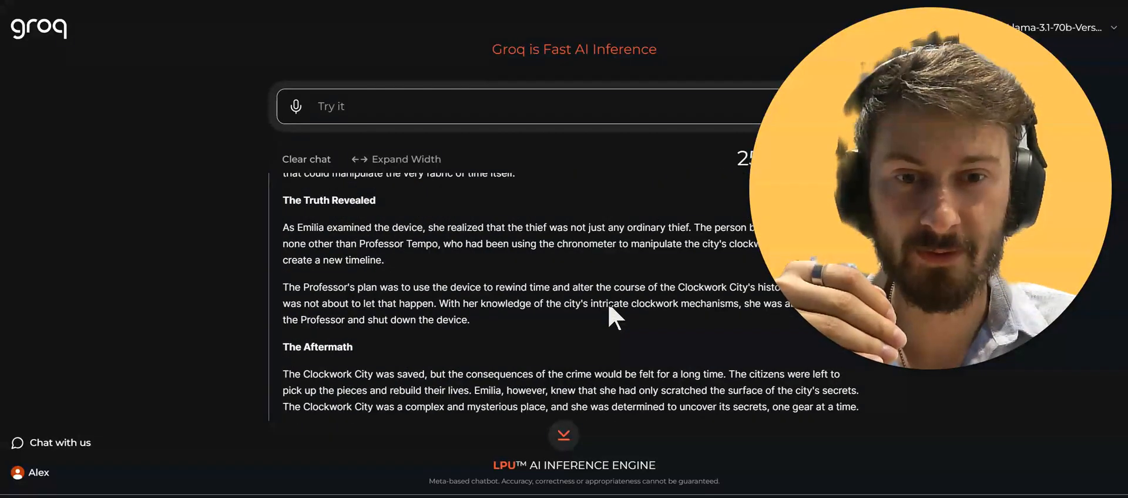
scroll(down, 3)
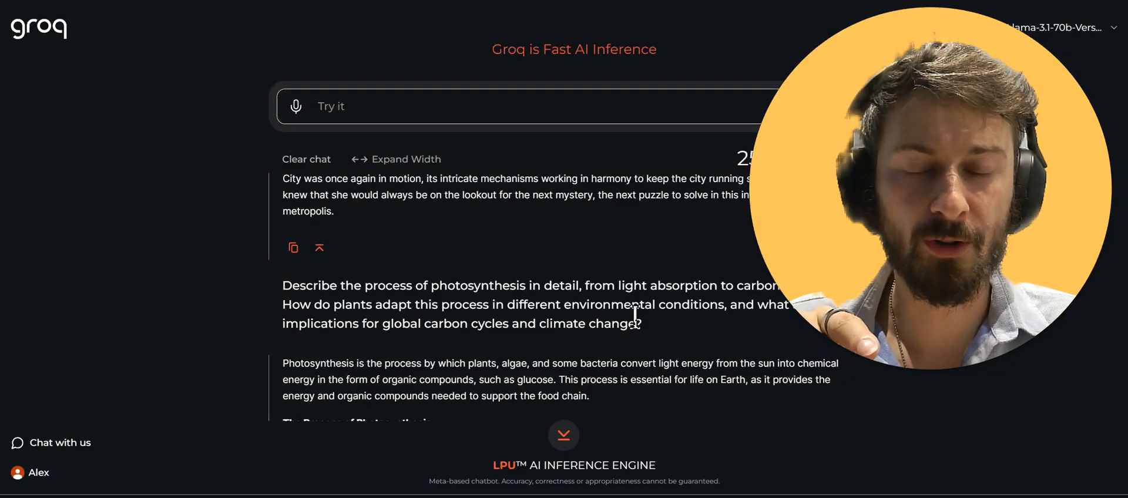
mouse_move(662, 279)
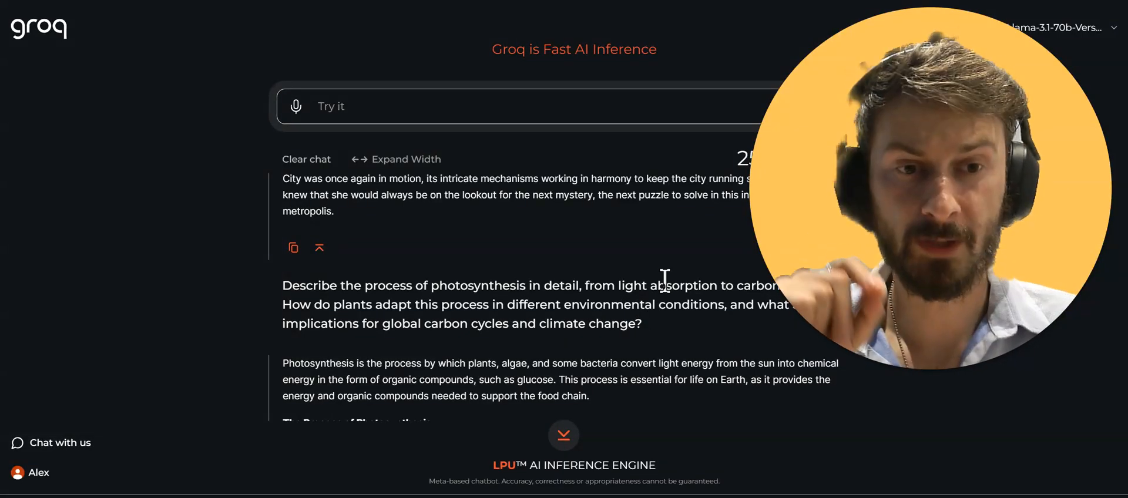
Scroll the photosynthesis answer through the Calvin cycle into environmental adaptations
scroll(down, 3)
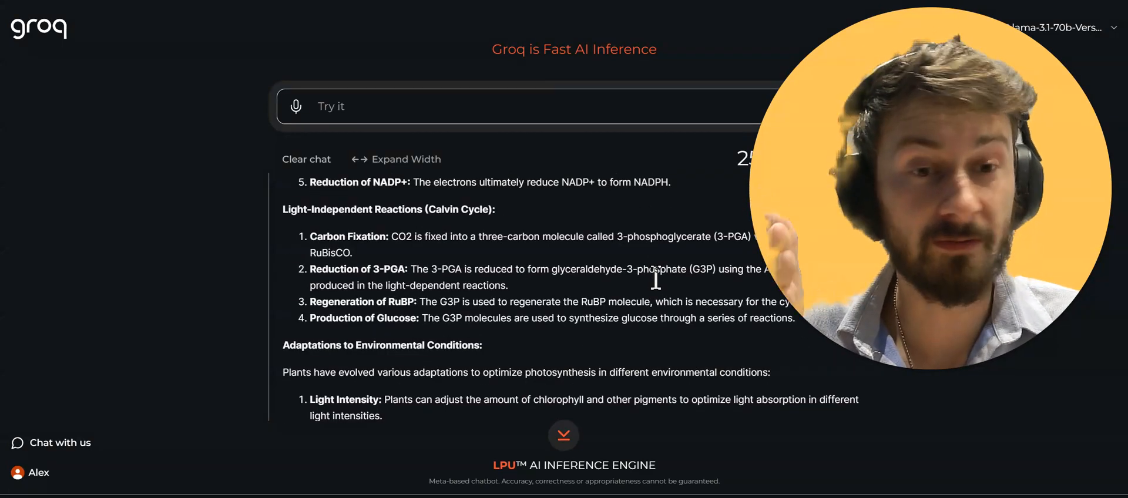
scroll(down, 3)
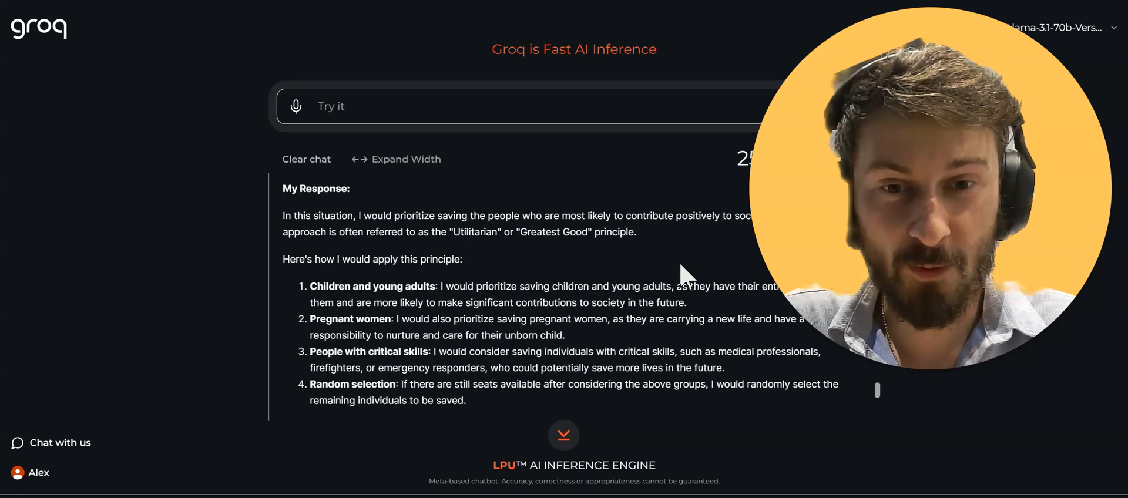
Scroll the ethical-dilemma answer through reasoning, evidence, counterarguments and limitations
scroll(down, 3)
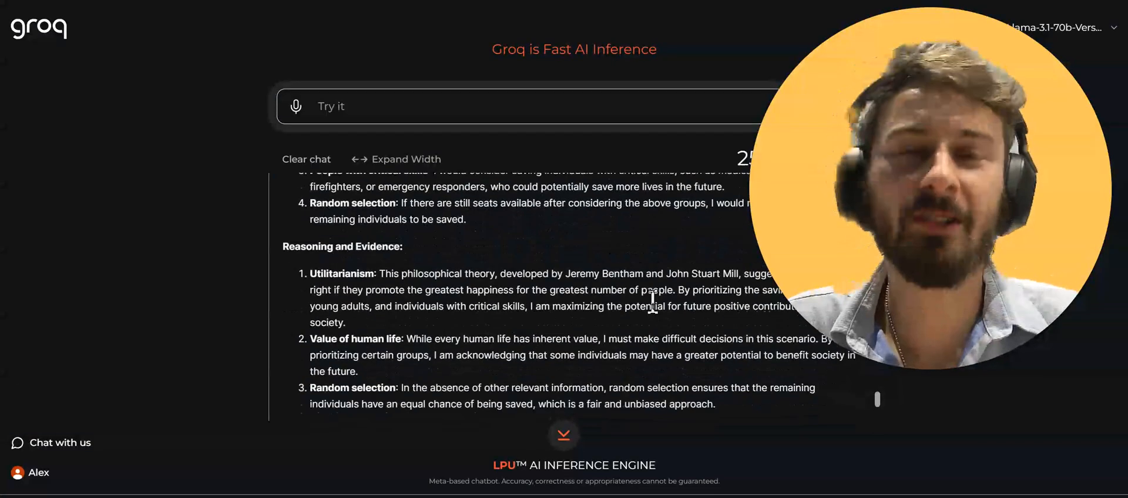
scroll(down, 3)
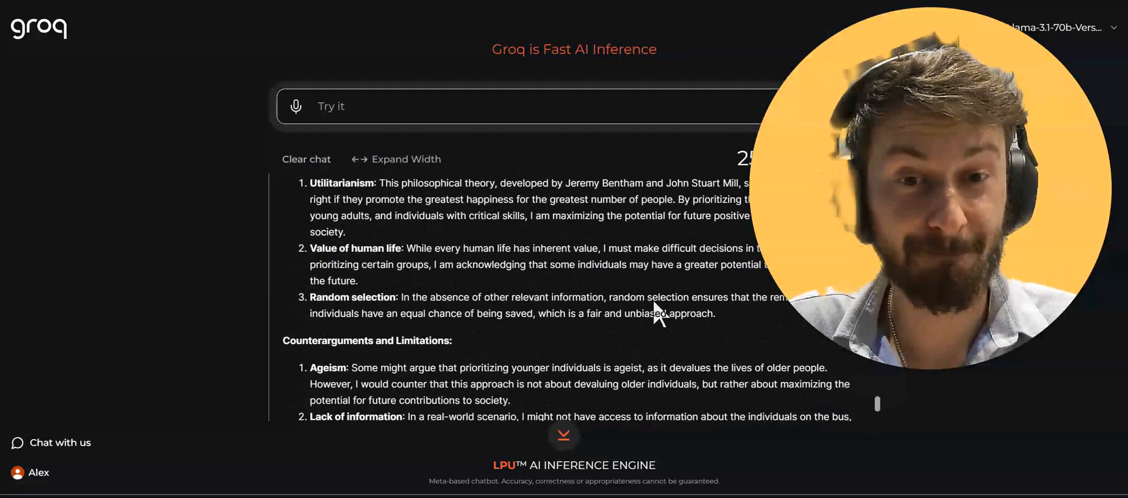
scroll(down, 3)
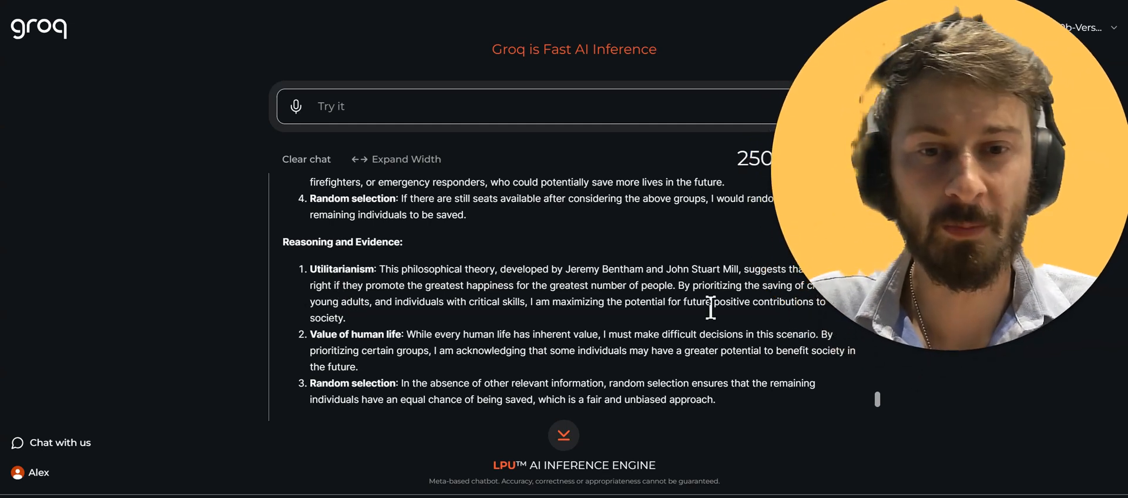
scroll(down, 3)
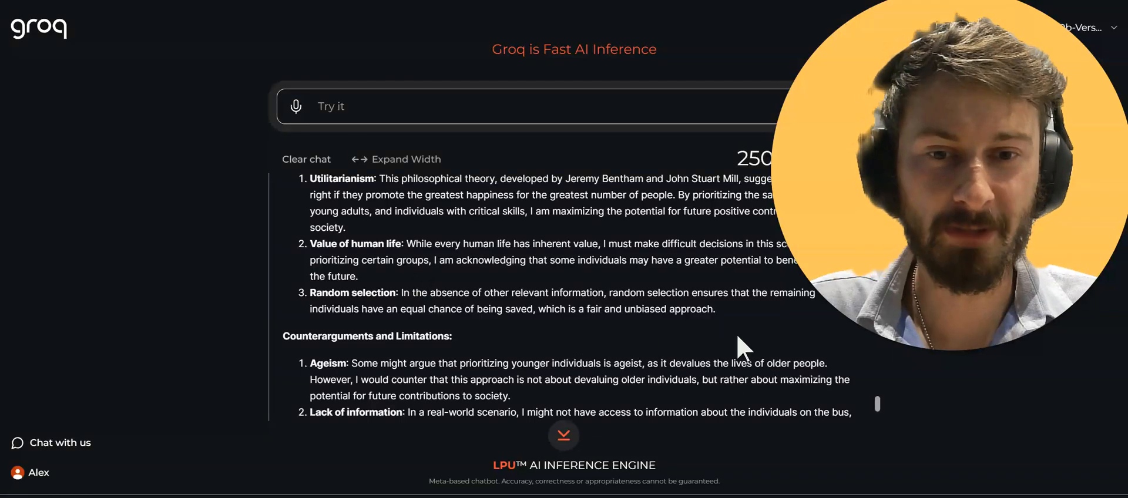